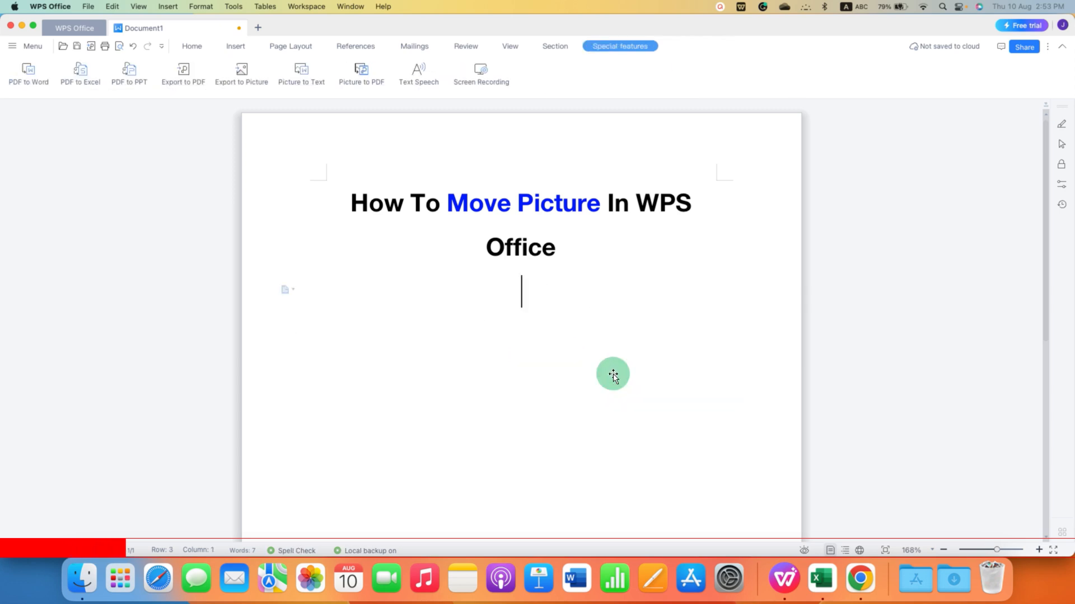
mouse_move(590, 378)
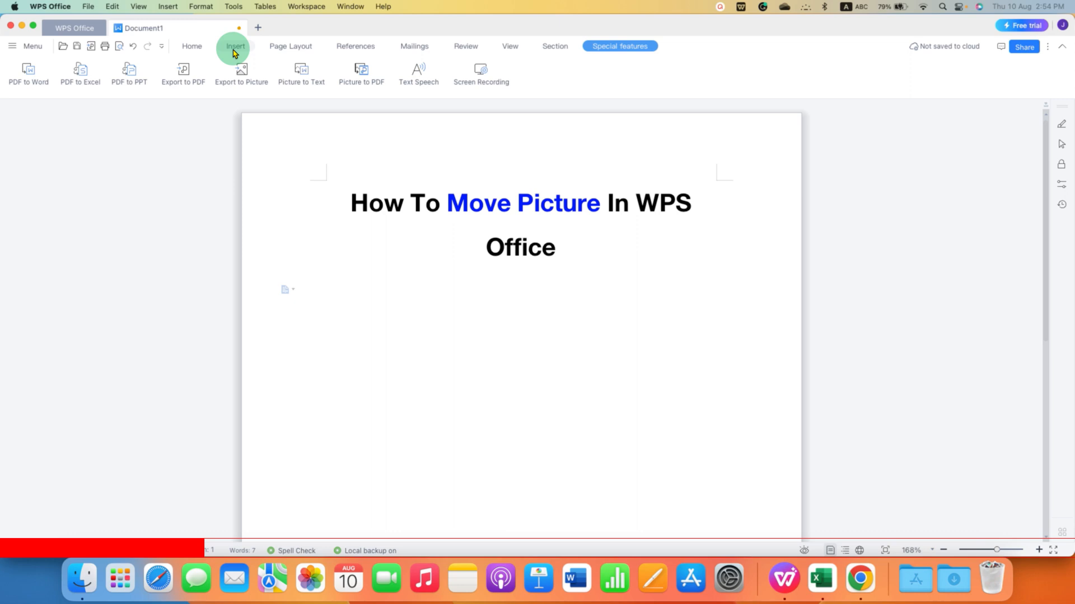
Insert the border tutorial image from the Pictures folder below the title via Insert > Picture > From File.
click(235, 46)
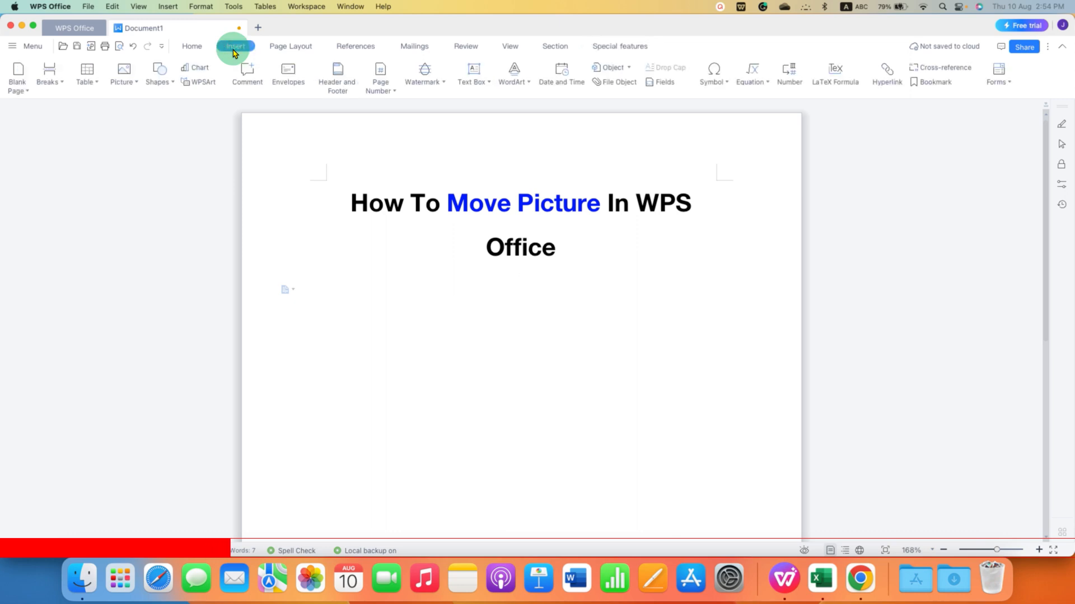
click(121, 71)
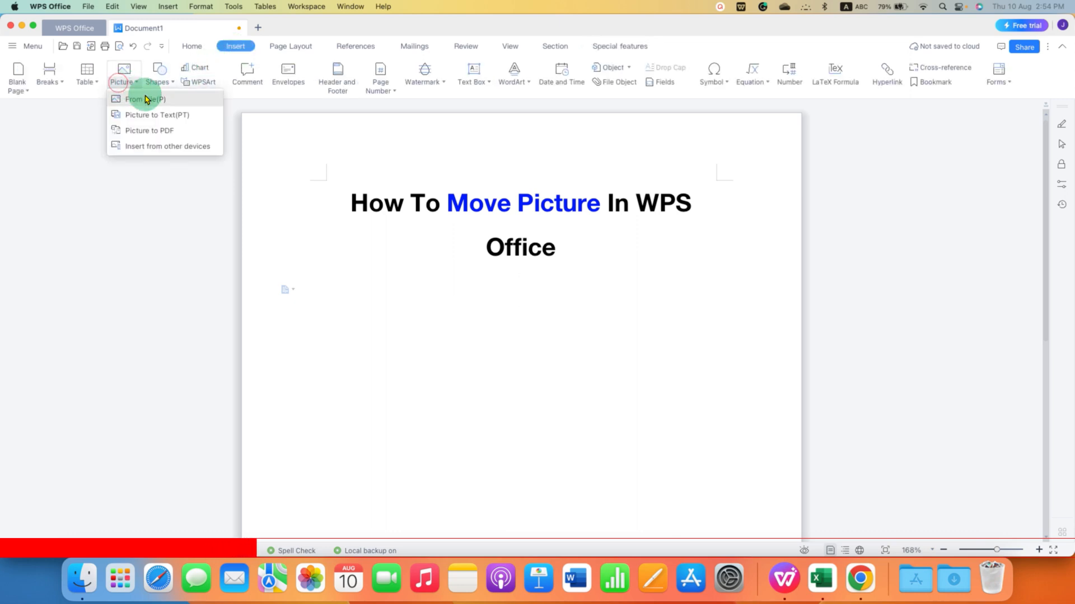
mouse_move(181, 103)
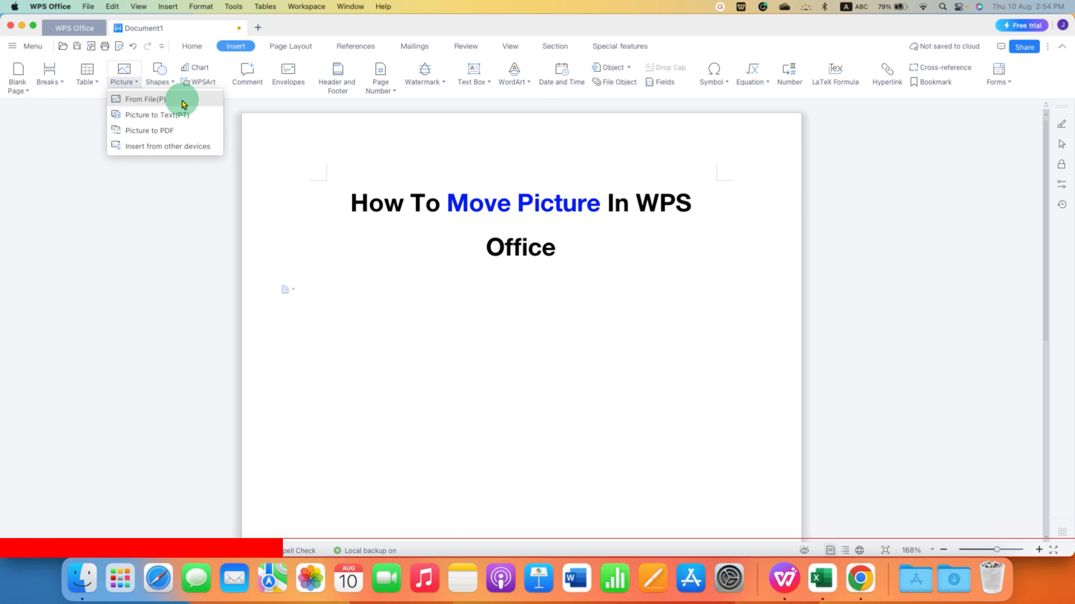
click(144, 101)
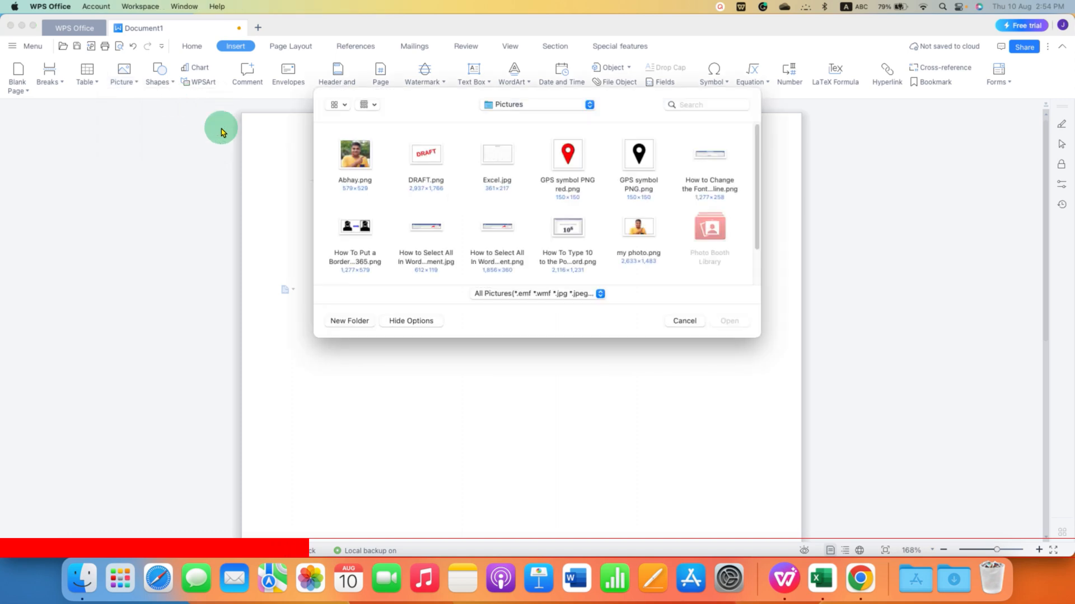
click(355, 226)
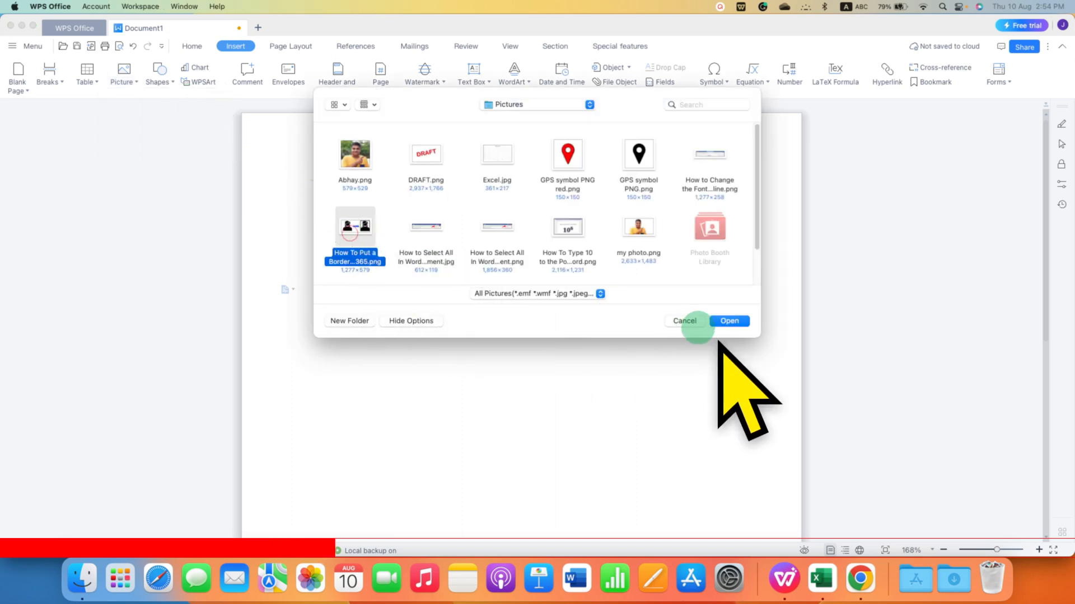
click(729, 322)
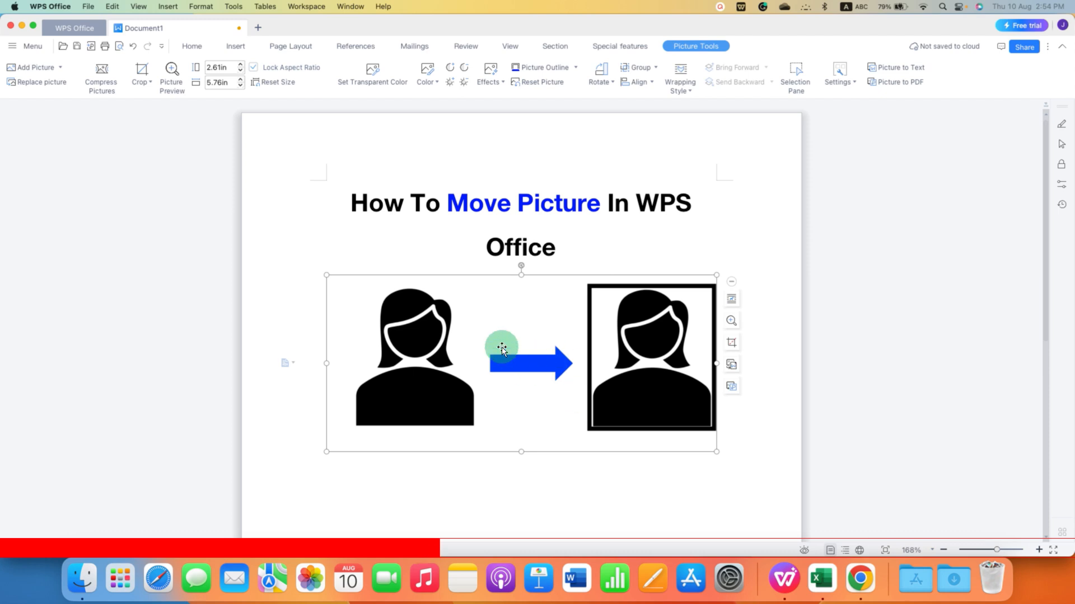
mouse_move(522, 322)
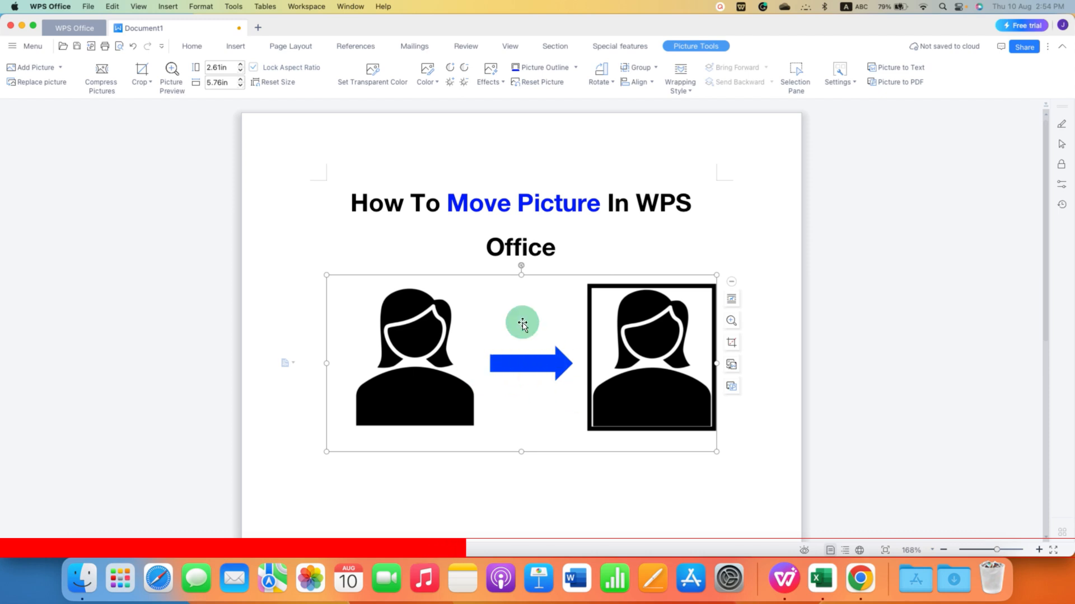
Change the picture's layout to In front of text wrapping through More Settings and confirm with OK.
right_click(521, 323)
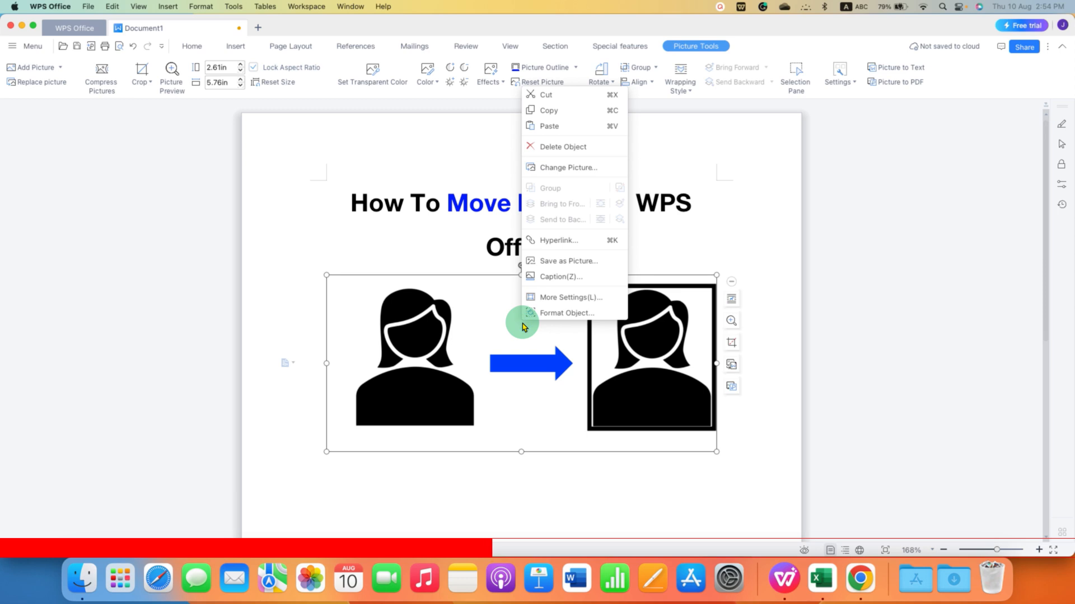
mouse_move(586, 297)
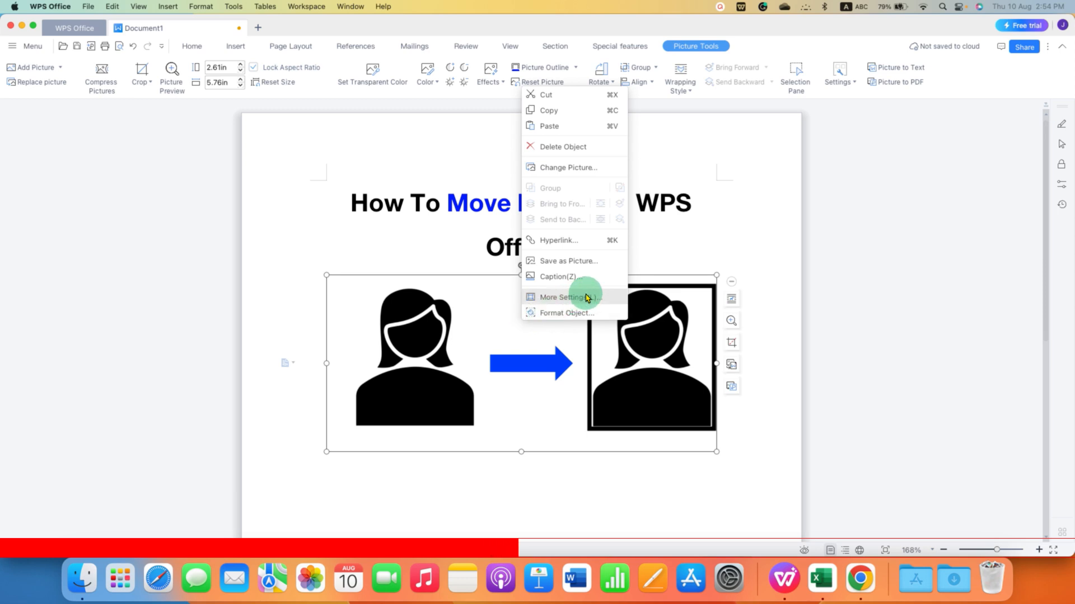
click(567, 296)
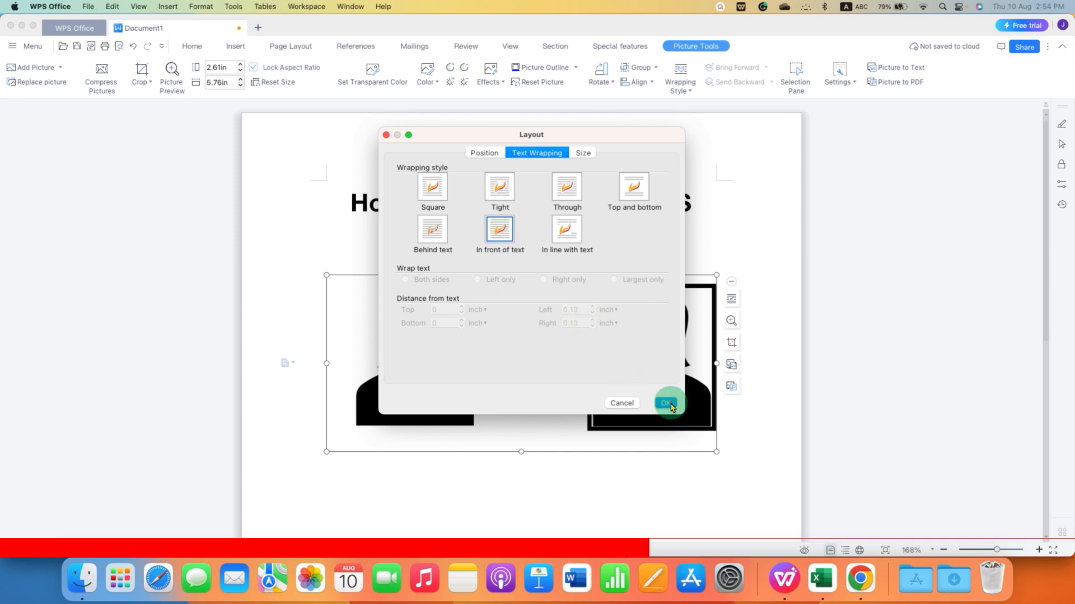
click(666, 403)
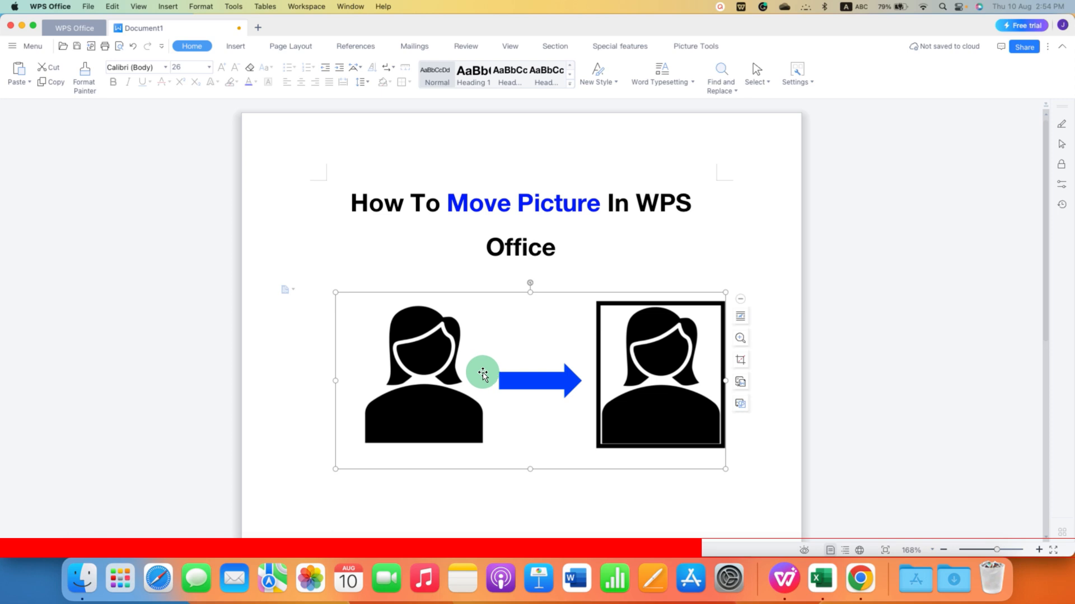
mouse_move(549, 309)
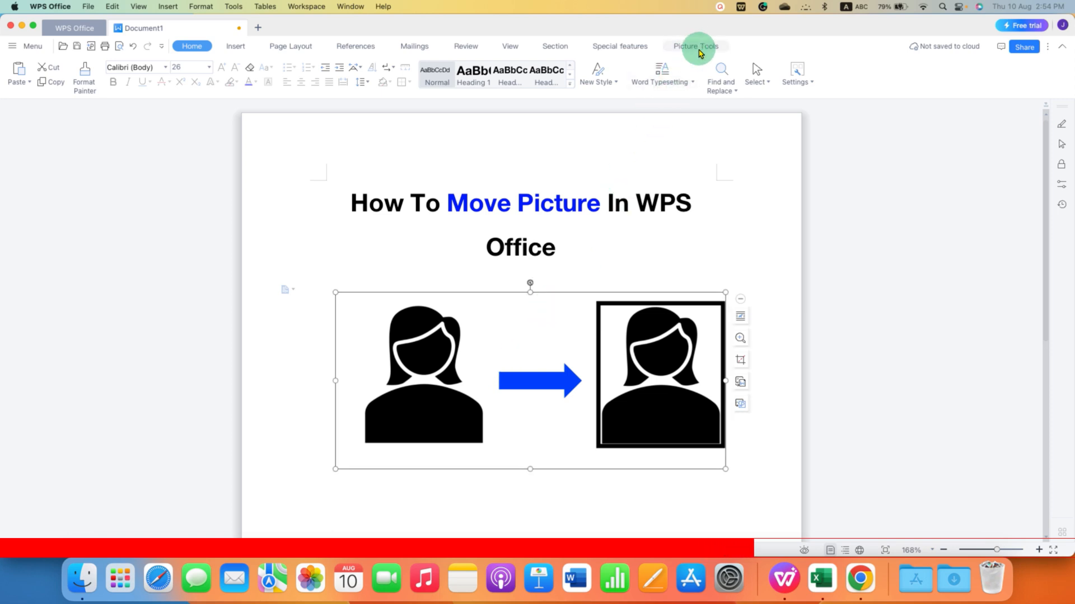
Show the Wrapping Style choices for the selected picture from Picture Tools.
click(696, 46)
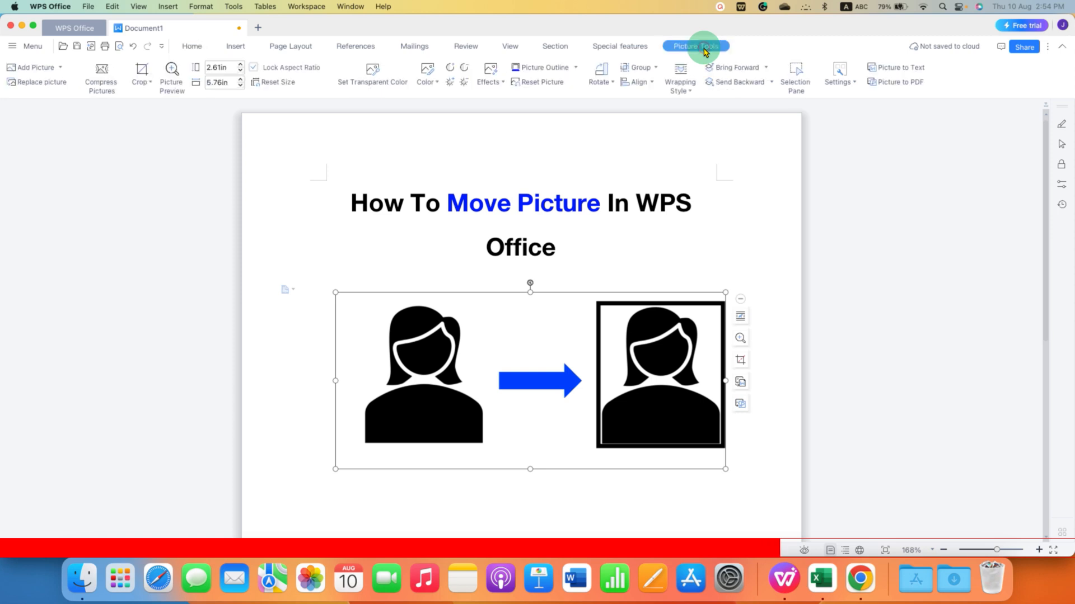
mouse_move(688, 90)
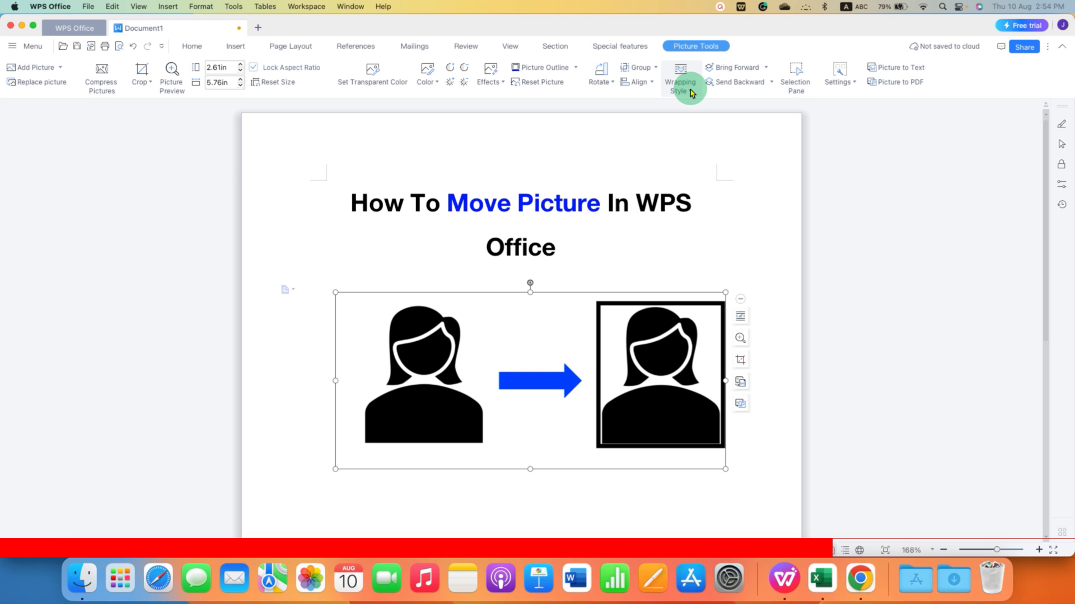
click(679, 72)
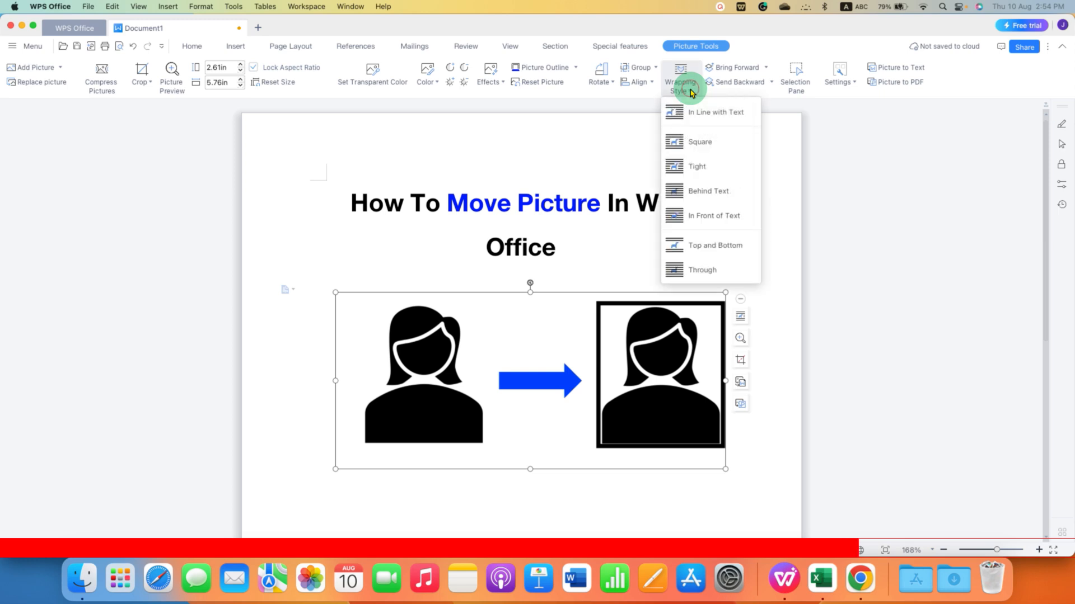
mouse_move(713, 215)
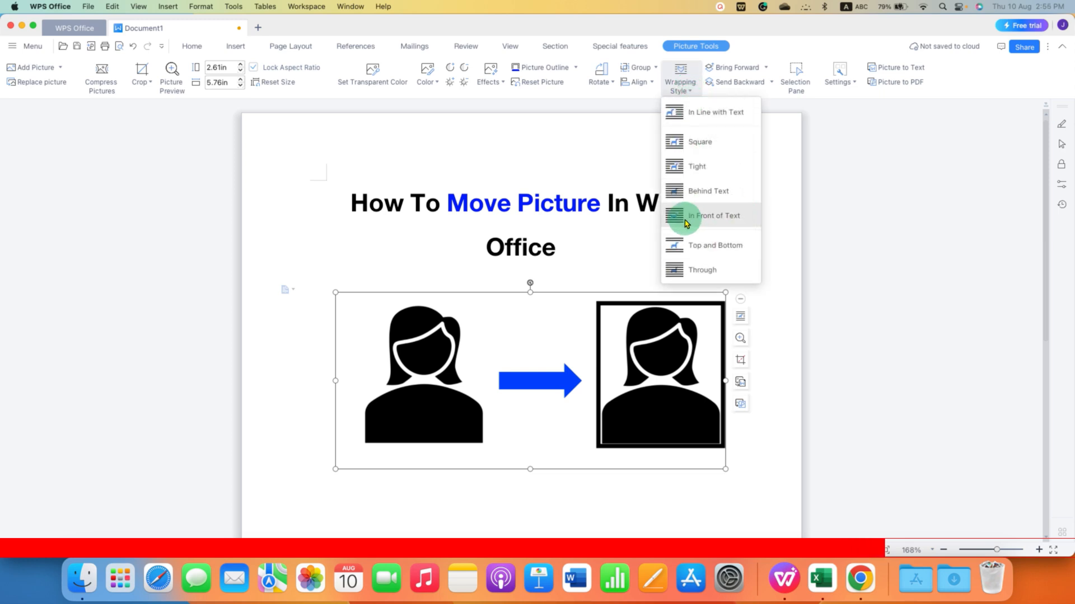